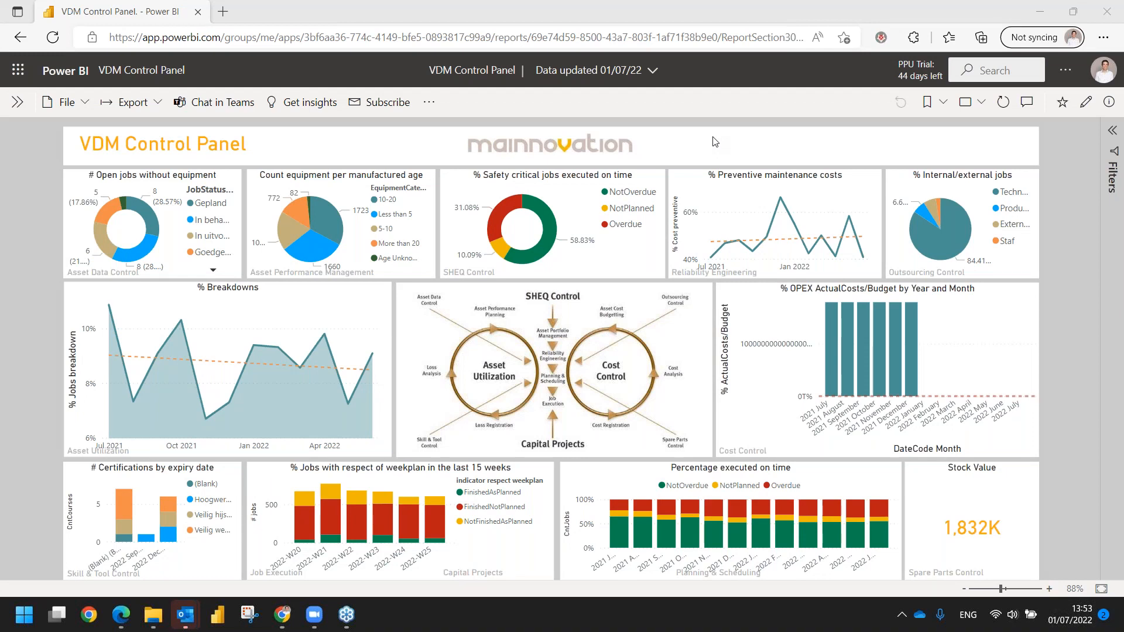
mouse_move(547, 246)
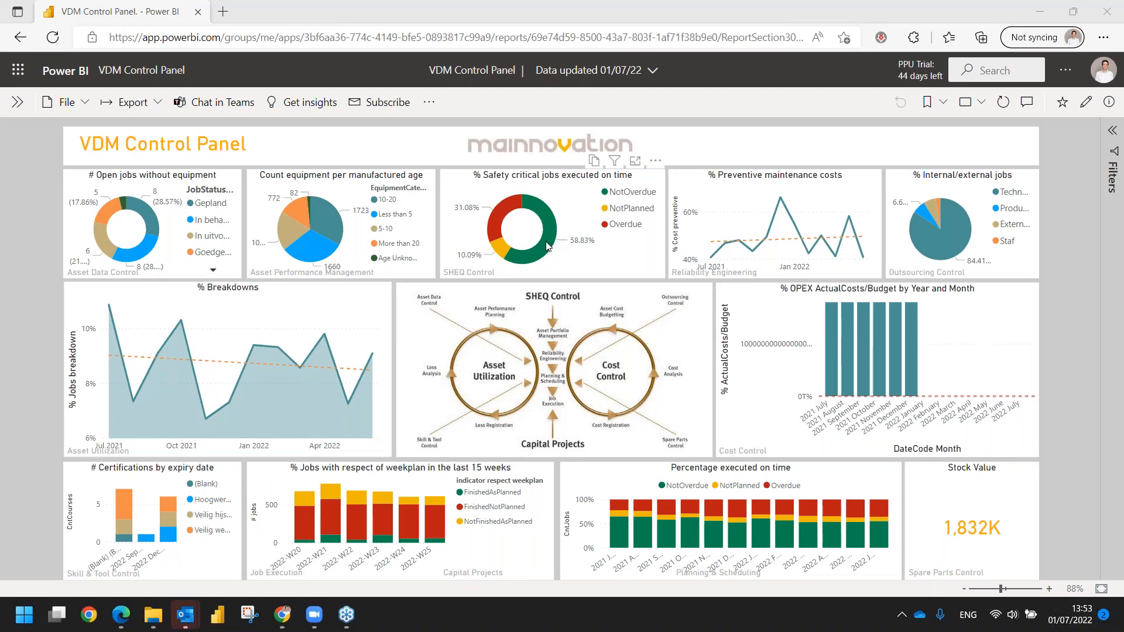
mouse_move(731, 461)
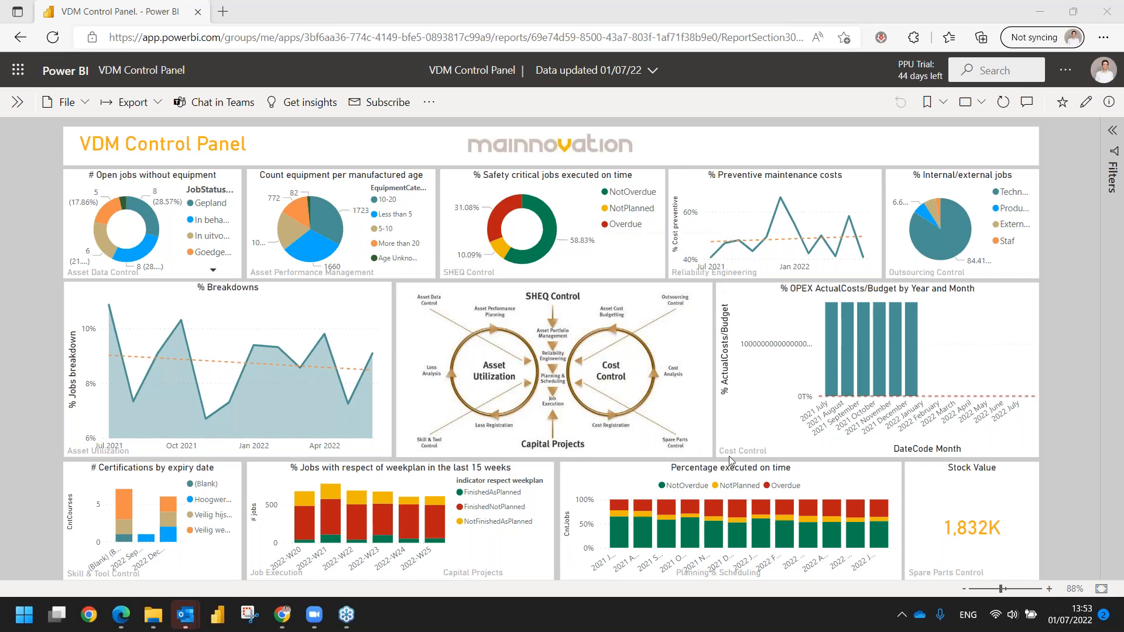
mouse_move(877, 508)
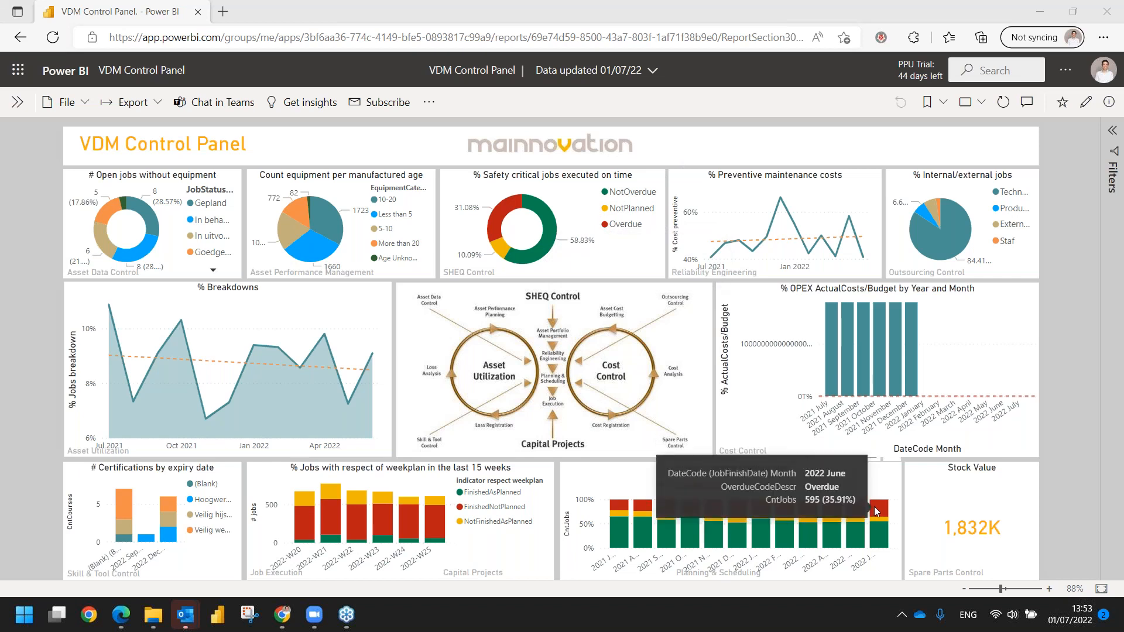
mouse_move(878, 487)
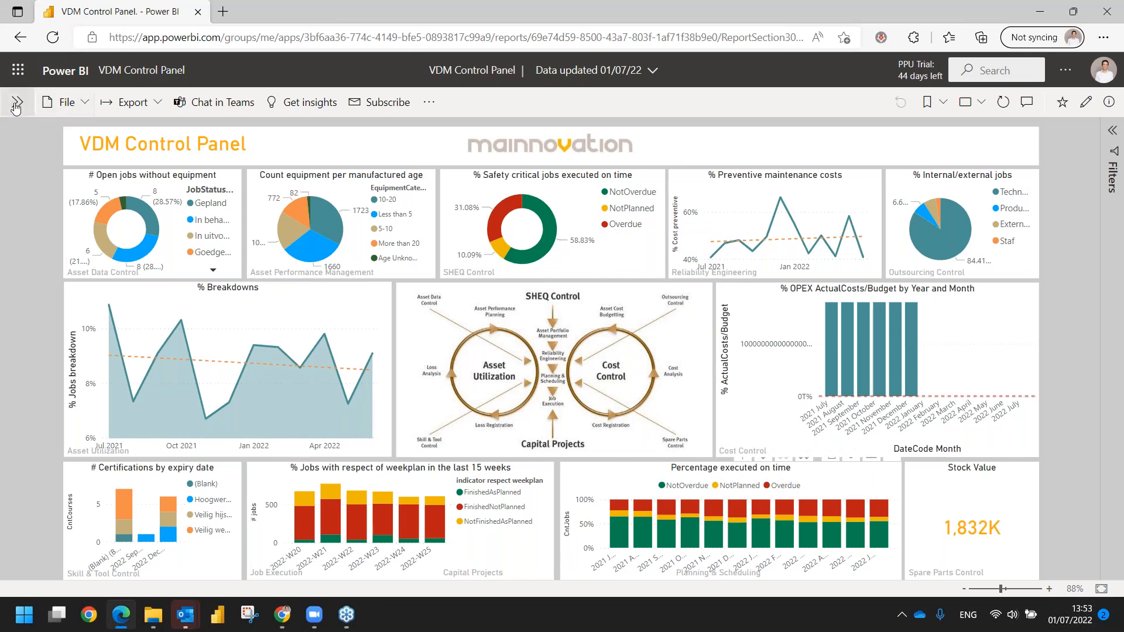
Expand the report page list and open the Reliability Engineering page.
click(14, 105)
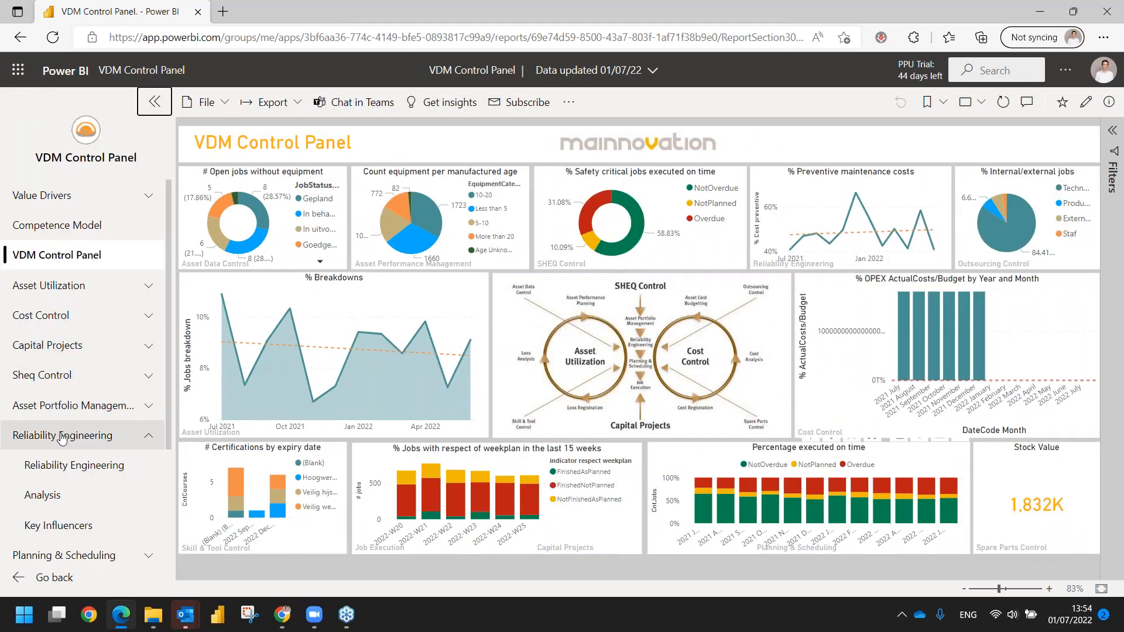
click(74, 465)
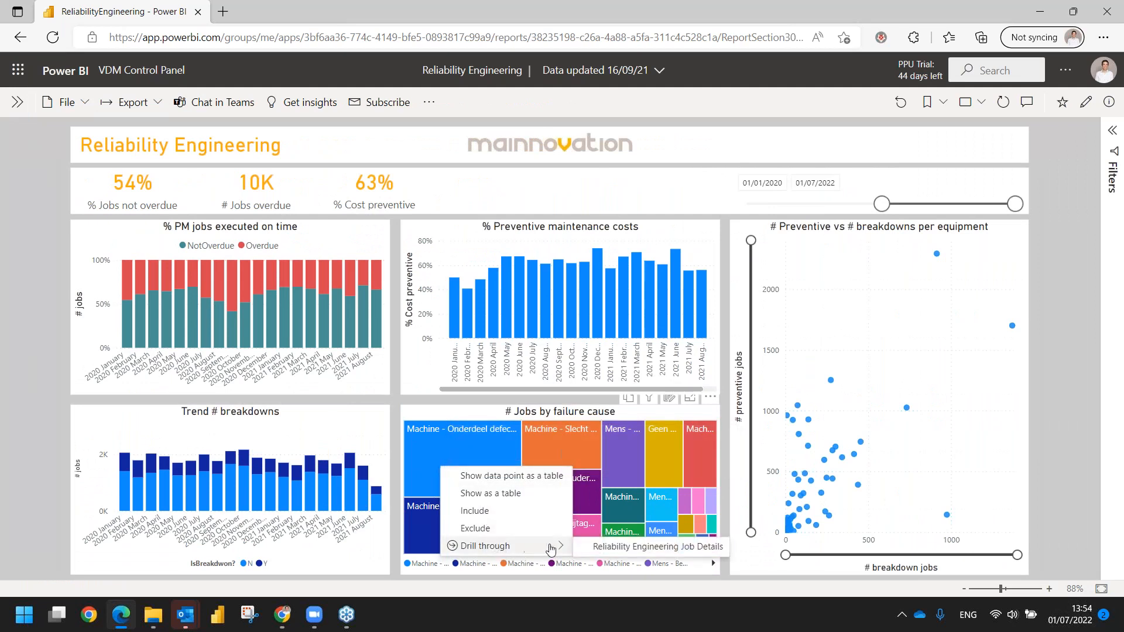
Drill through a failure-cause treemap tile to Reliability Engineering Job Details in Ultimo.
click(653, 546)
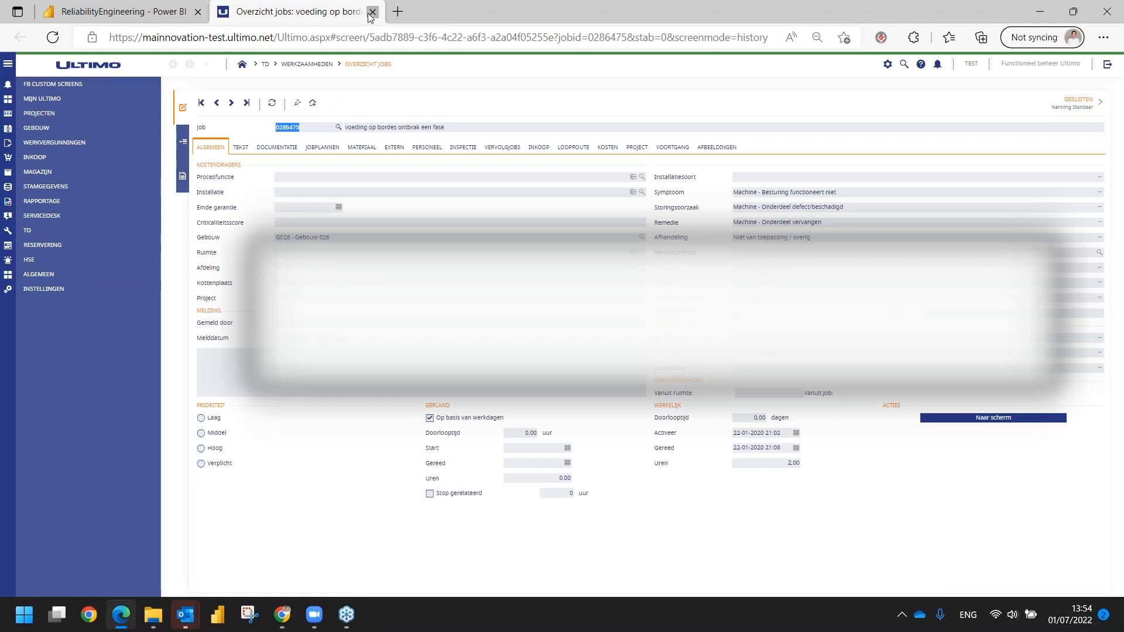
Close the Ultimo job record tab to return to the Power BI report.
click(372, 12)
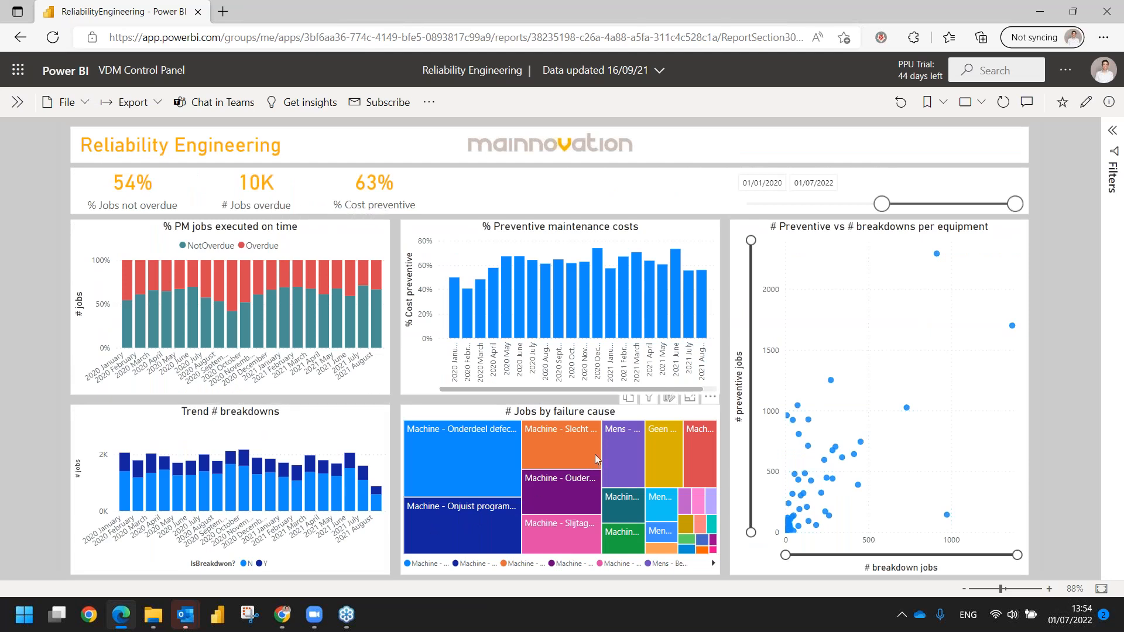
mouse_move(670, 403)
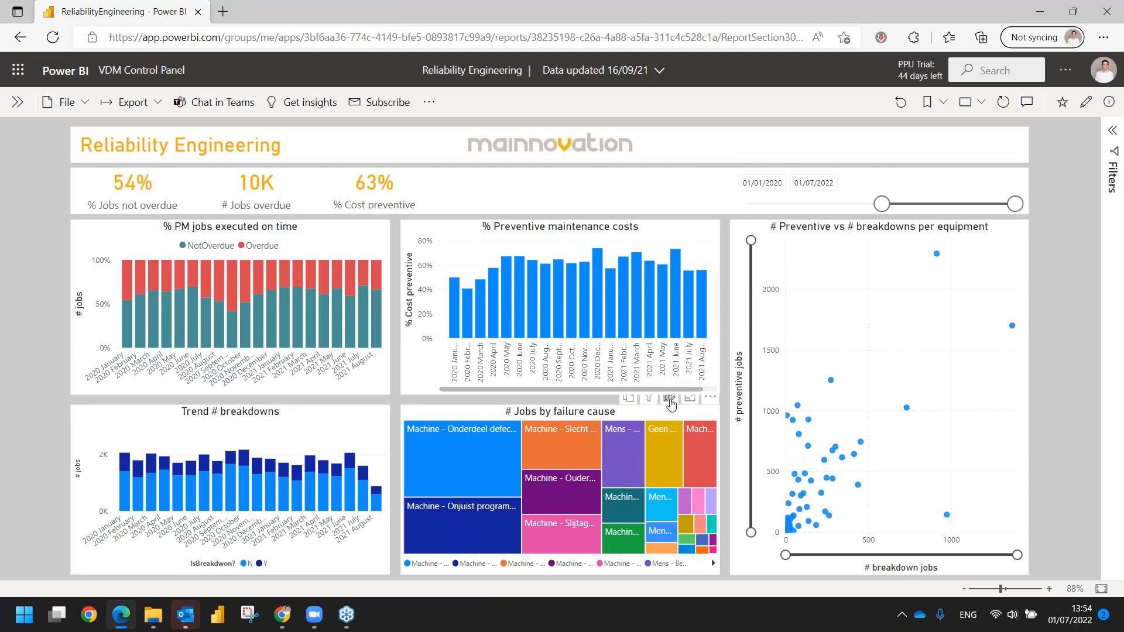
Reset the failure-cause visual, filter to April 2021, and personalize it as a treemap.
click(668, 398)
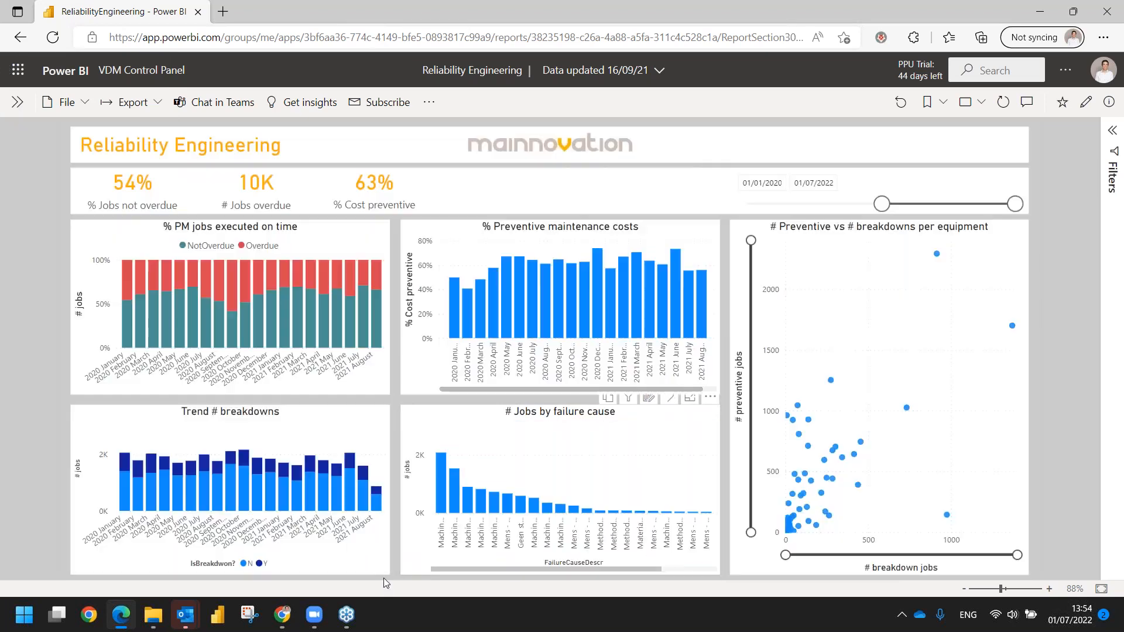
mouse_move(444, 487)
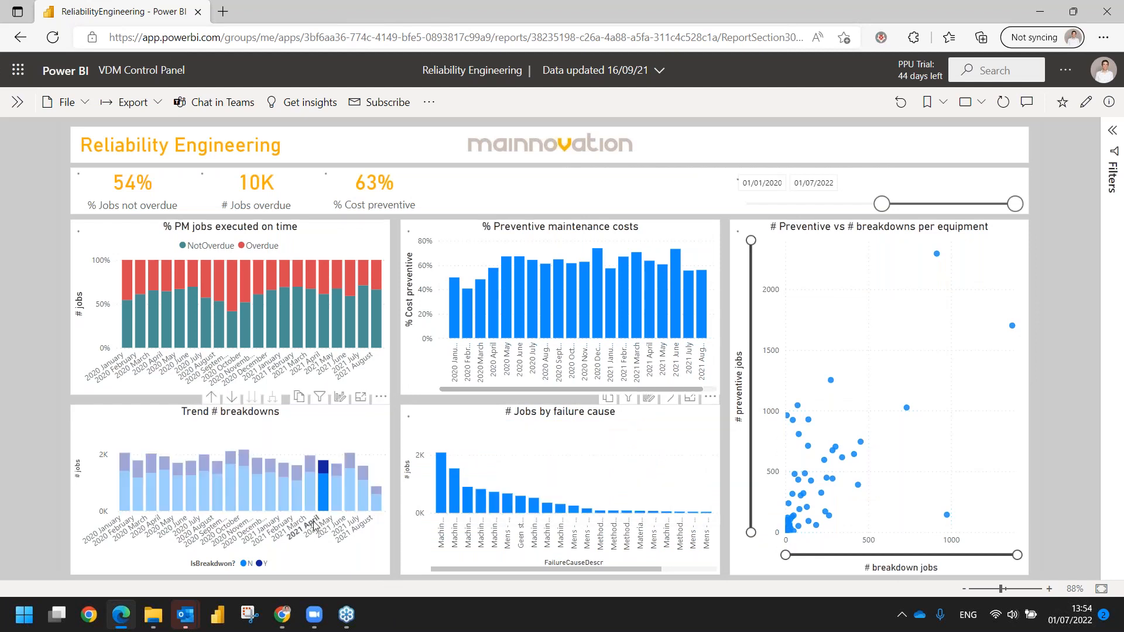
click(446, 466)
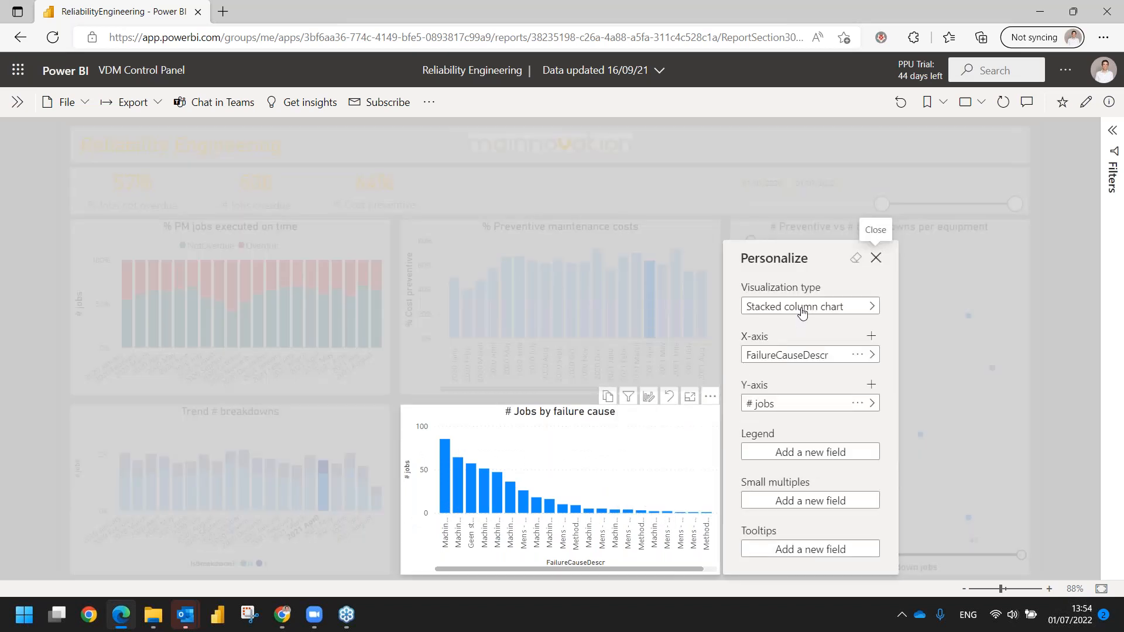
click(809, 306)
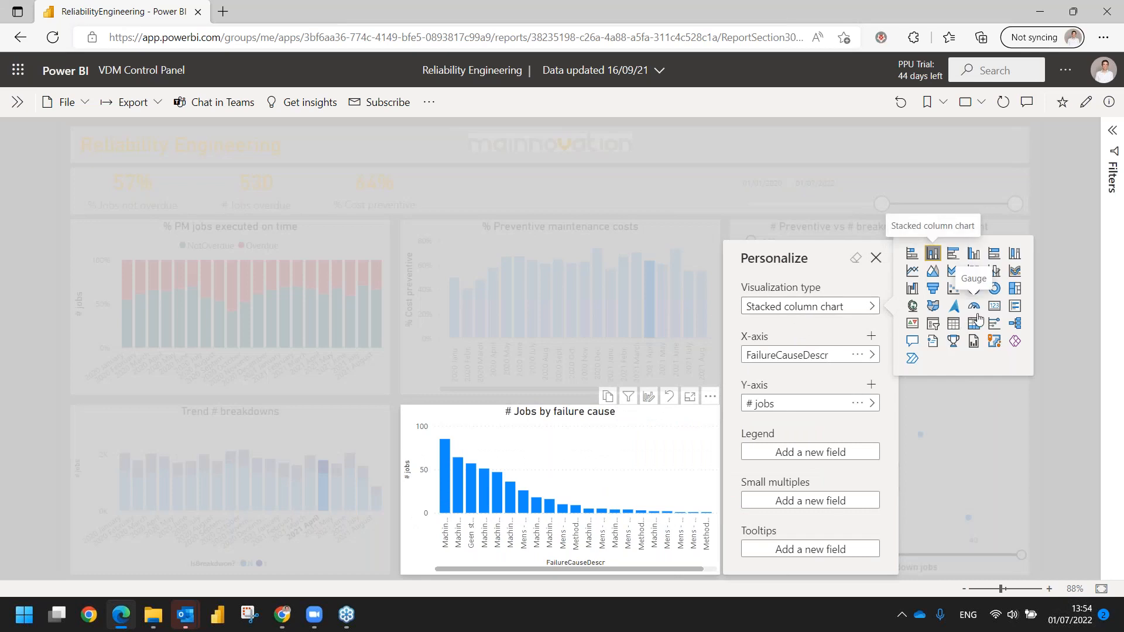
click(1015, 337)
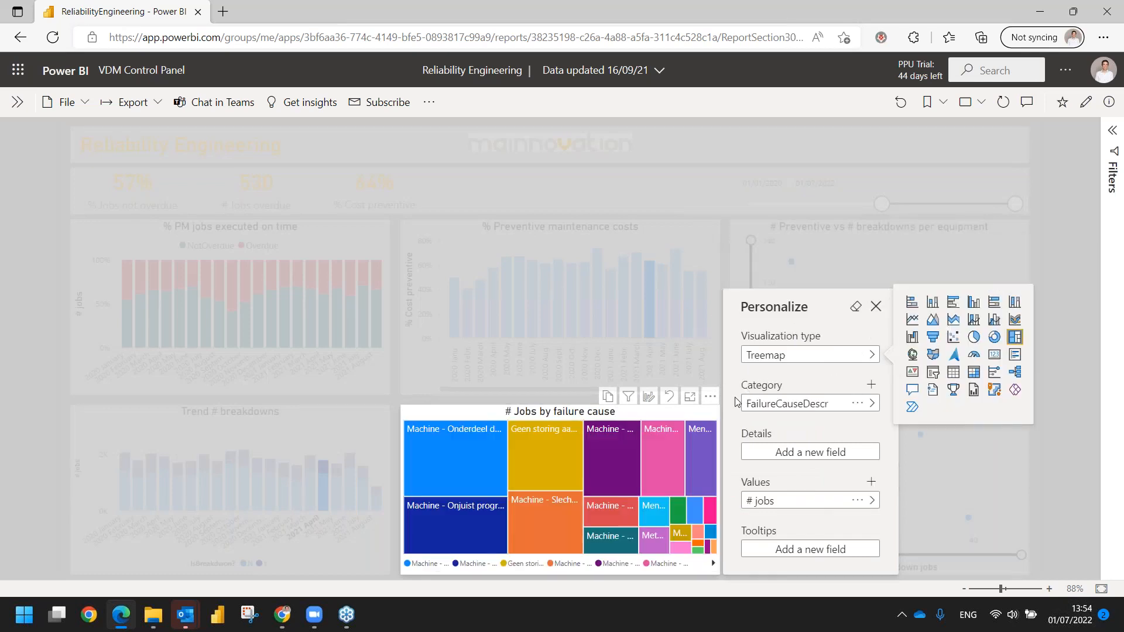